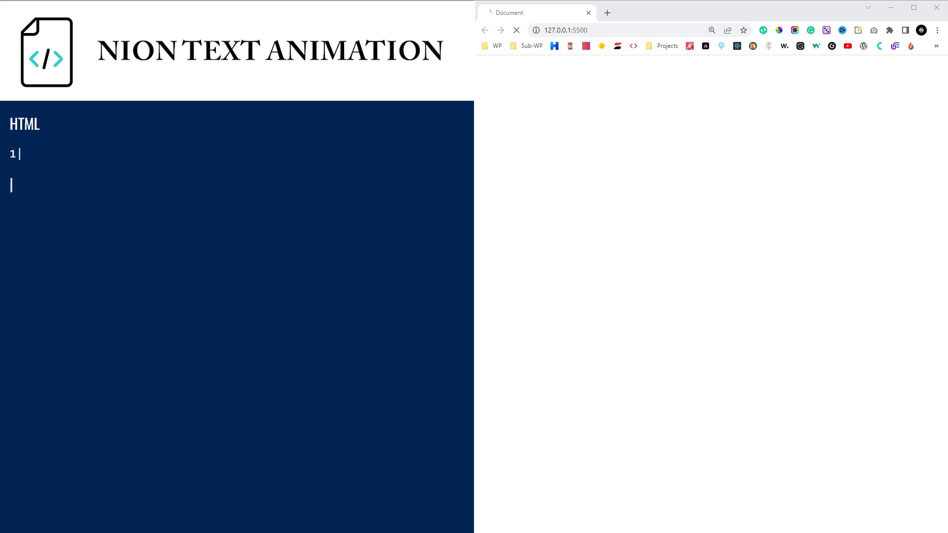
pyautogui.write('<body>')
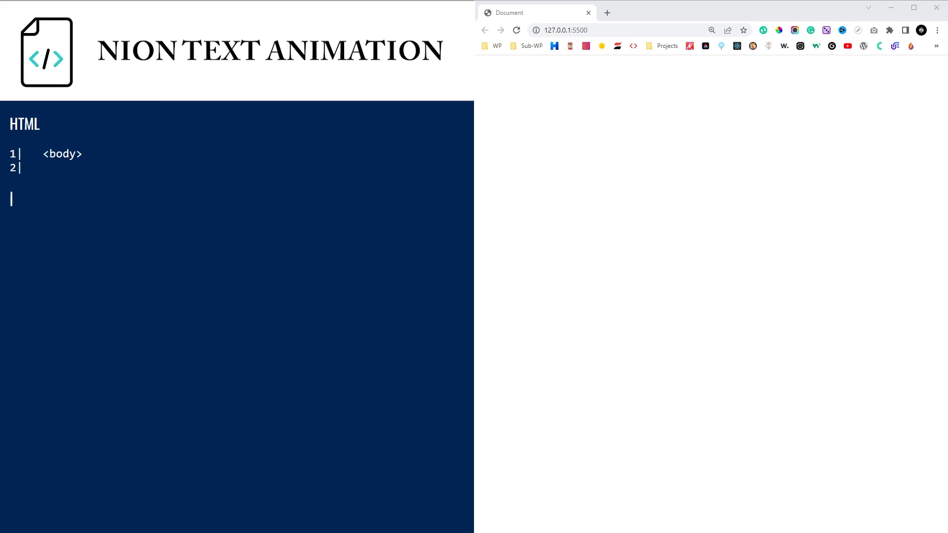
pyautogui.write('<h2>TEXT&')
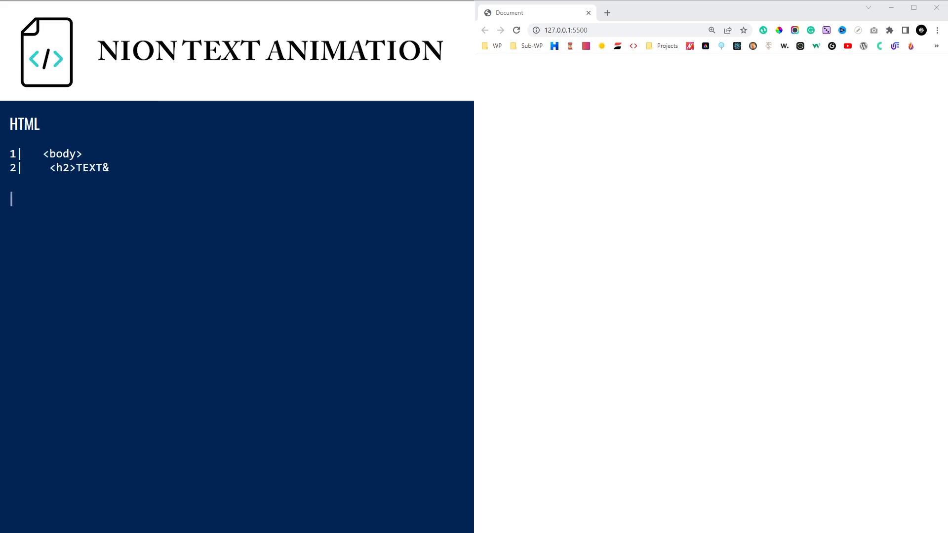
pyautogui.write('</h2>')
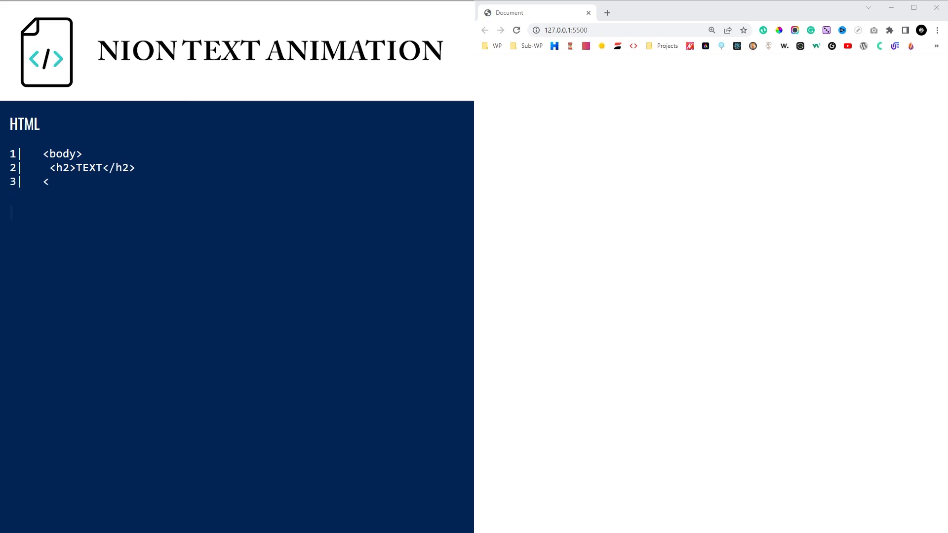
pyautogui.write('/body>')
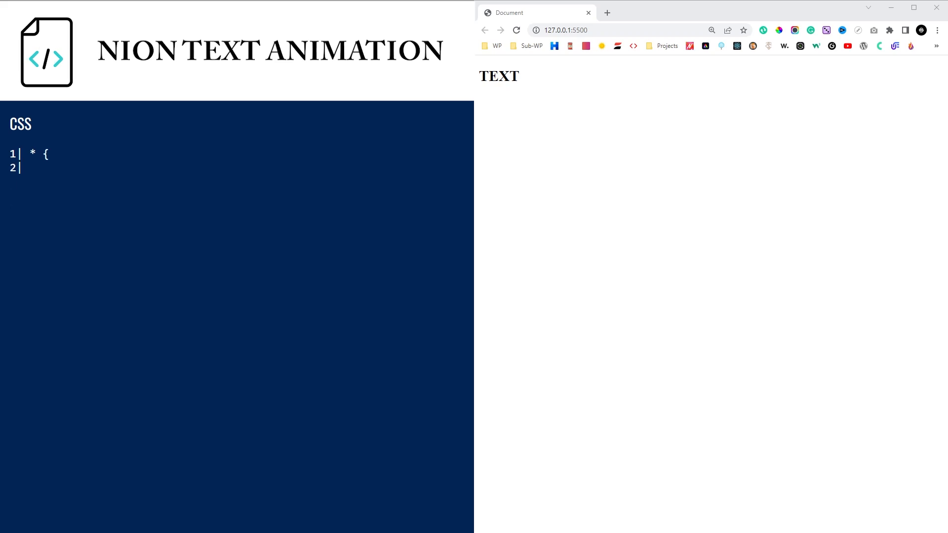
pyautogui.write('margin: 0;')
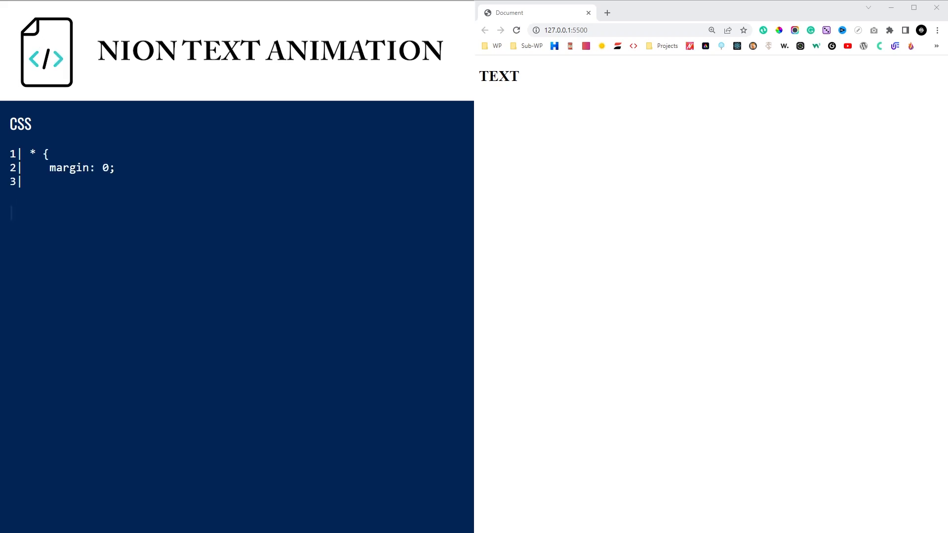
pyautogui.write('padding: 0;')
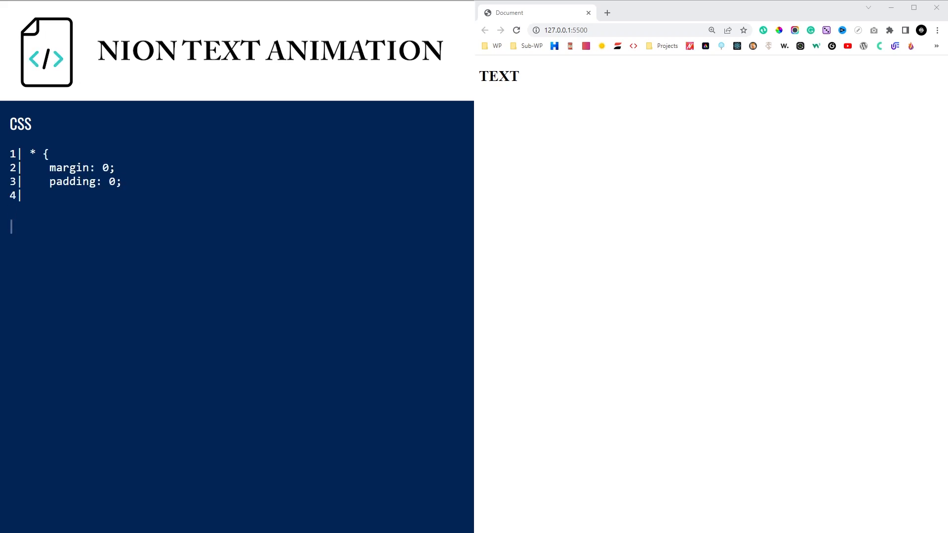
pyautogui.write('box-sizing:')
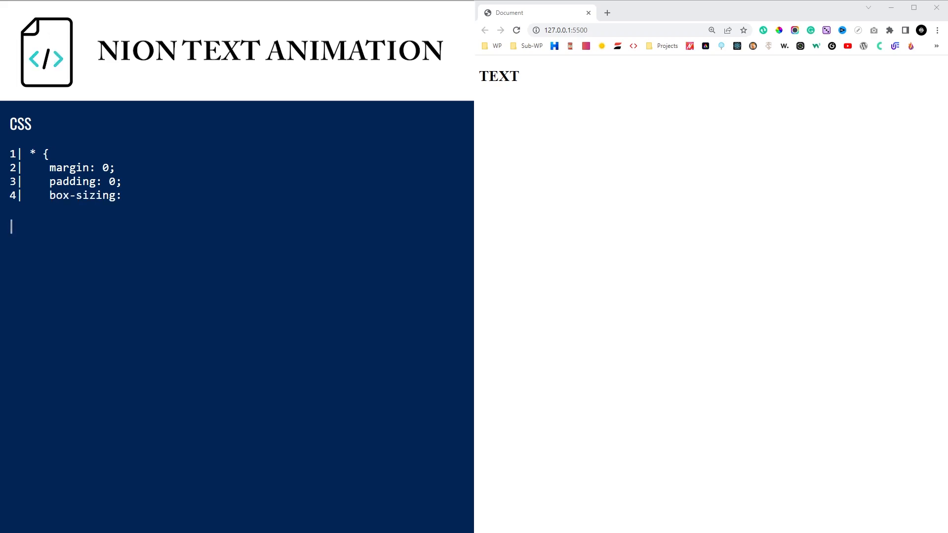
pyautogui.write('border-box;')
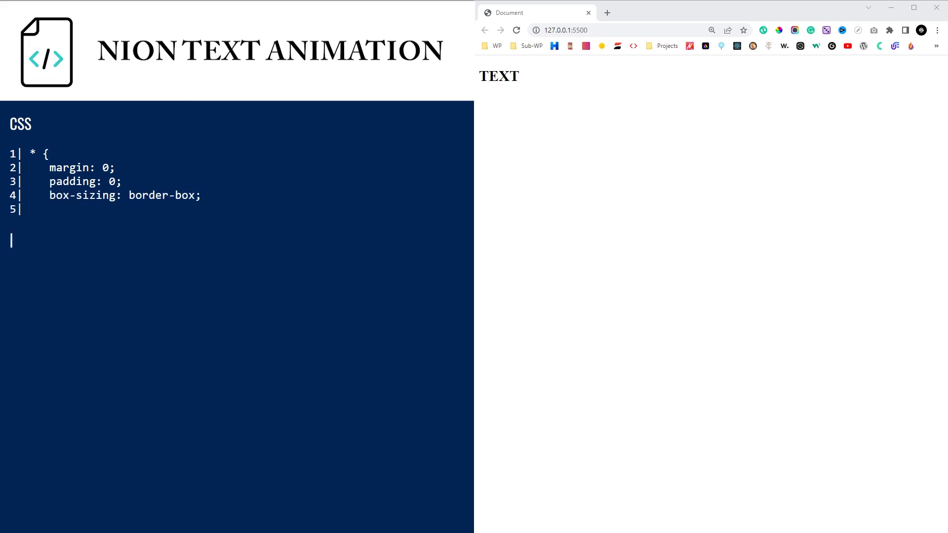
pyautogui.write('font-family: ar')
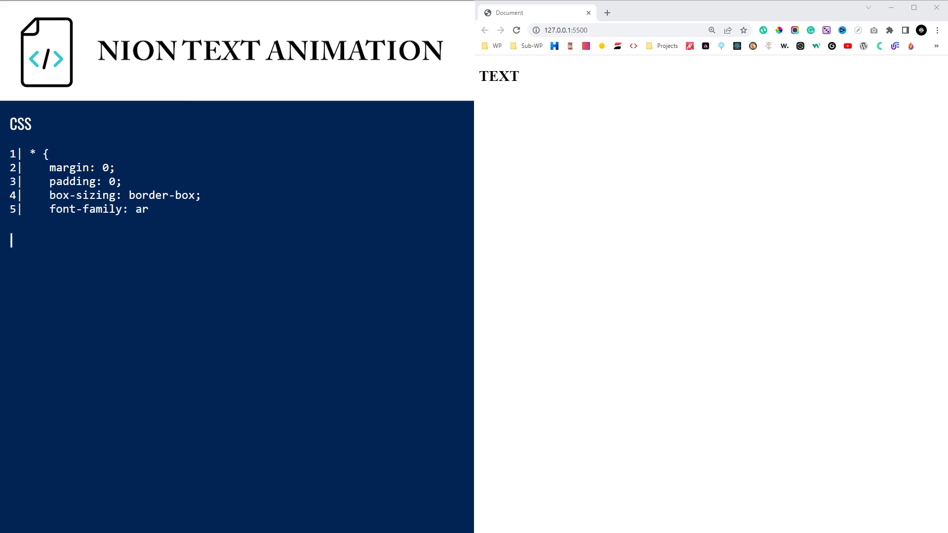
pyautogui.write('ial;')
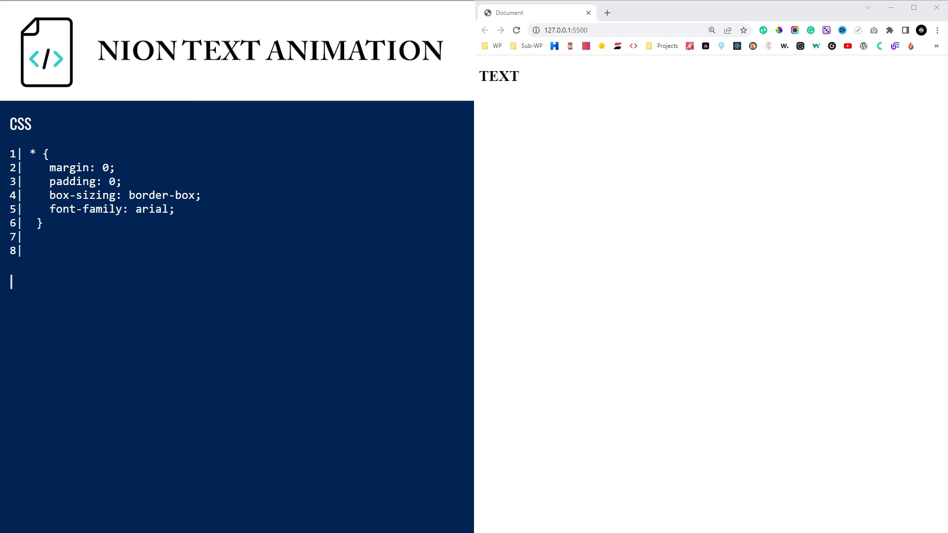
pyautogui.write('body {')
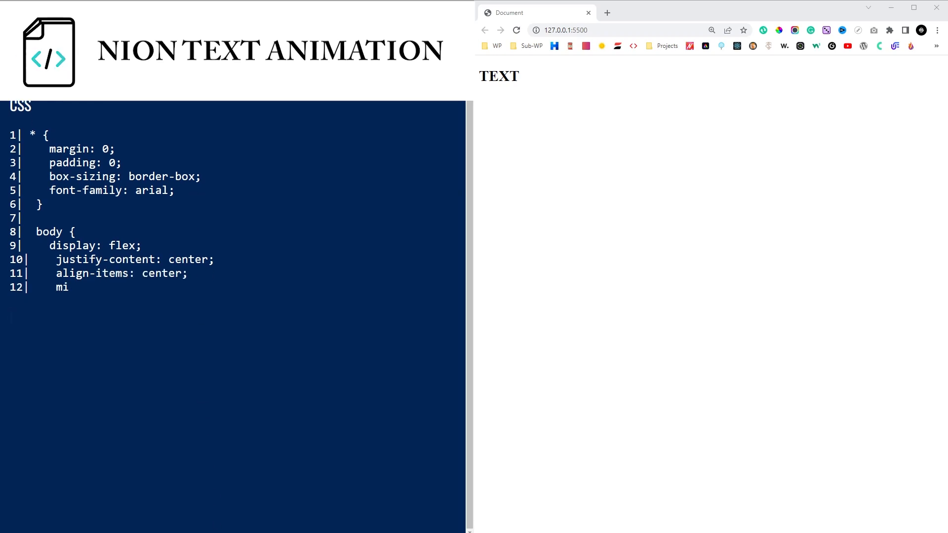
pyautogui.write('n-height: 100vh;')
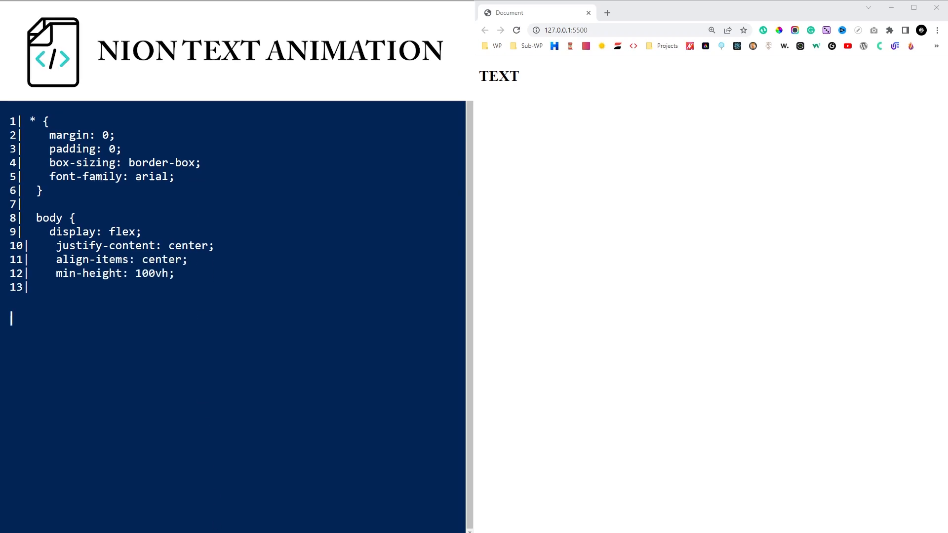
pyautogui.write('background: #07')
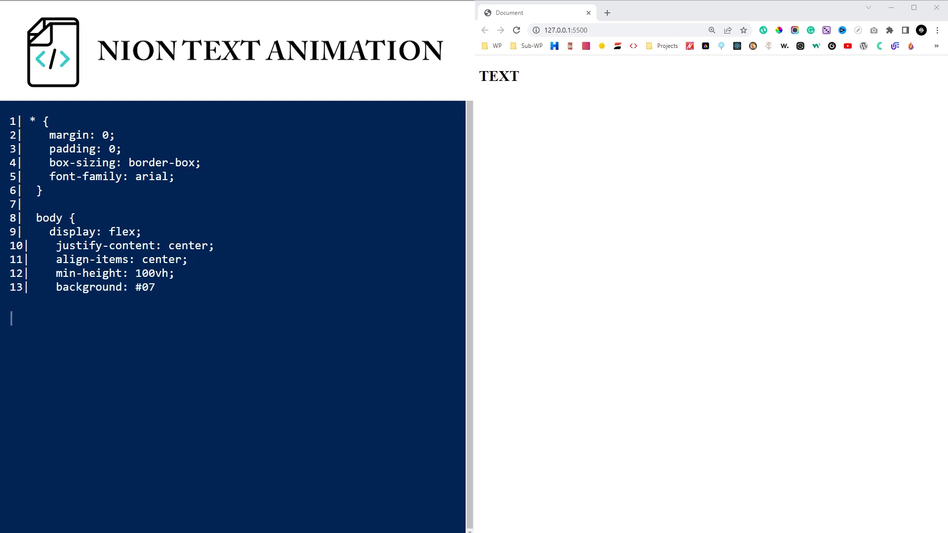
pyautogui.write('252d;')
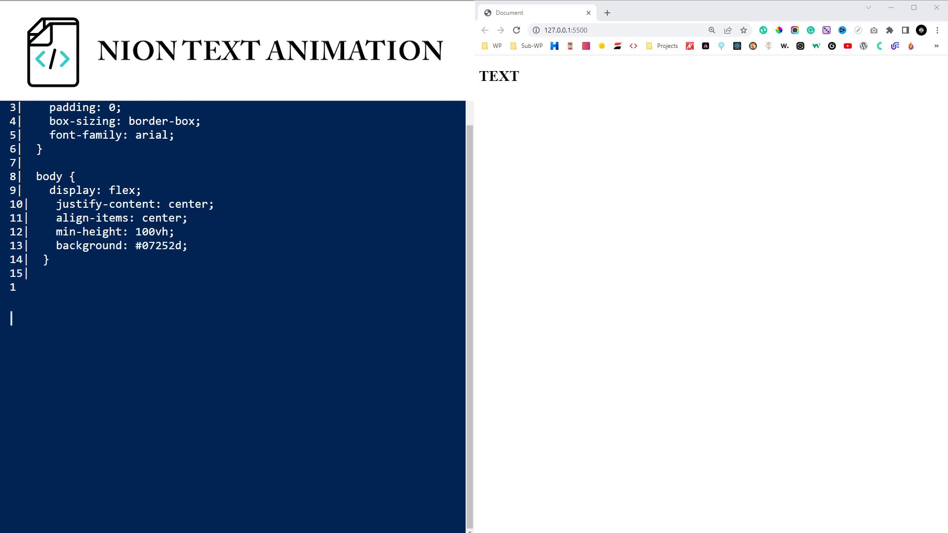
pyautogui.write('h2 {')
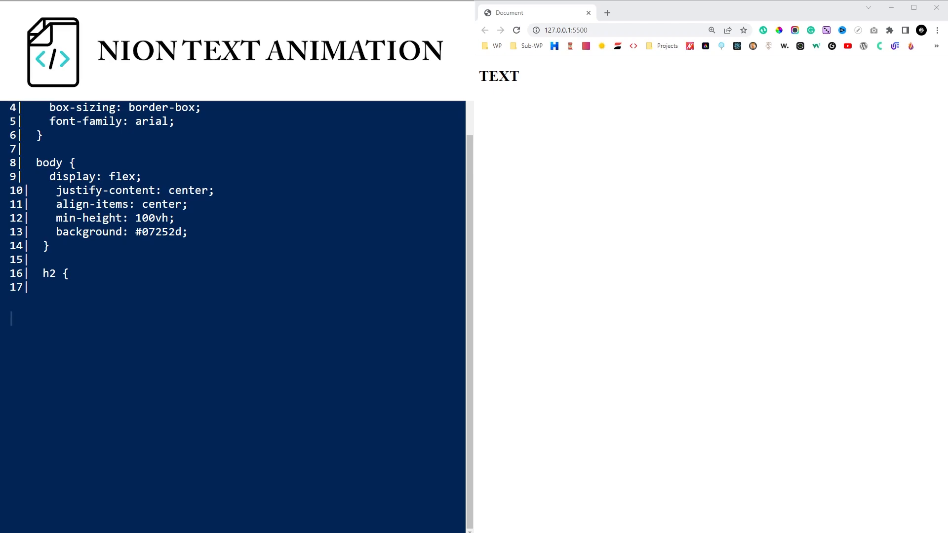
pyautogui.write('font-size: 6em;')
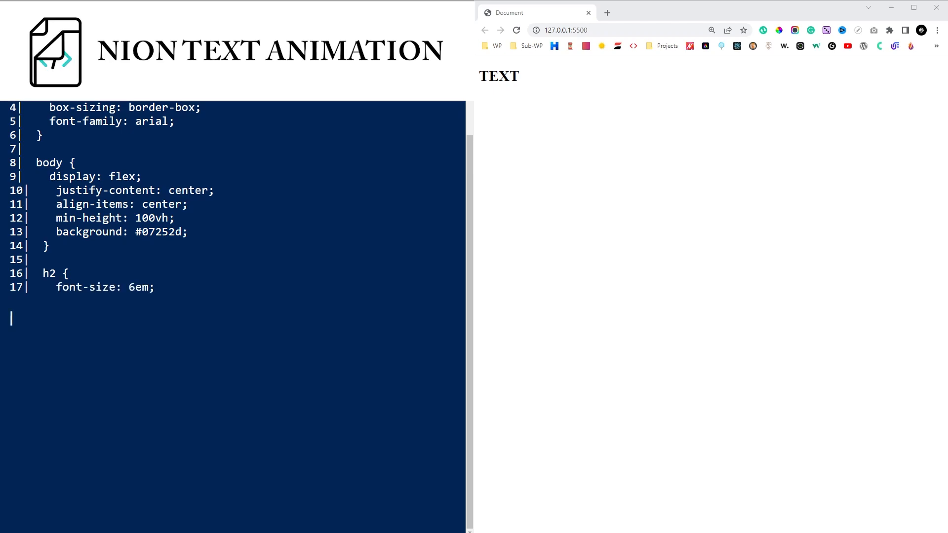
pyautogui.write('letter-spacing: 15px;')
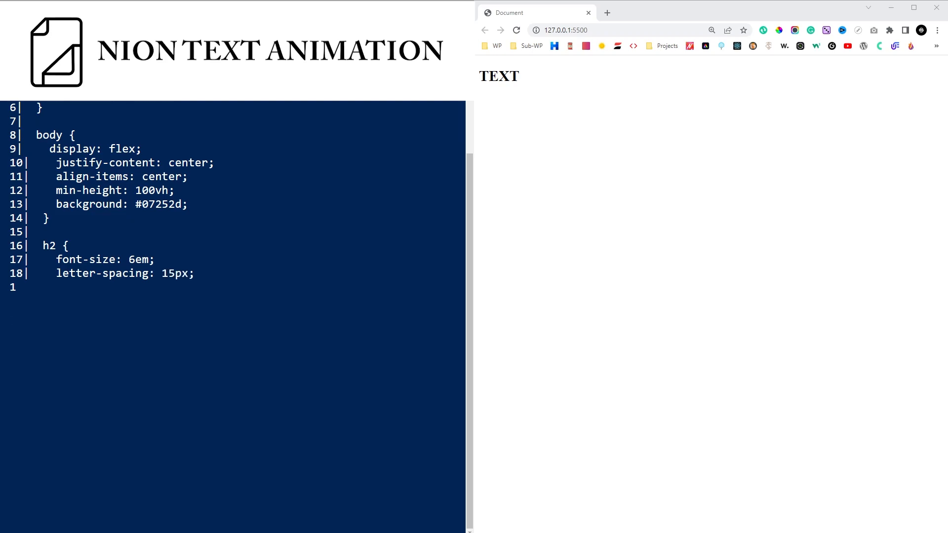
pyautogui.write('color: #0')
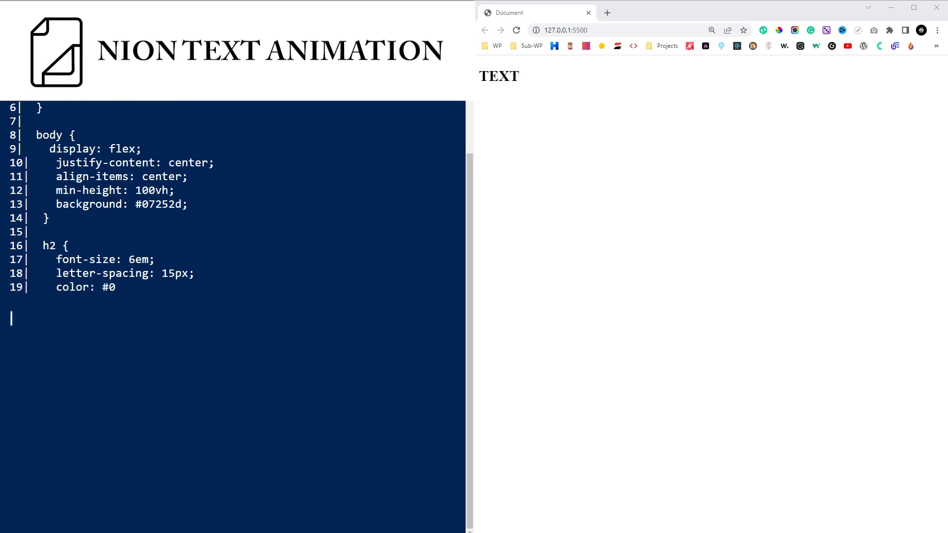
pyautogui.write('e3742;')
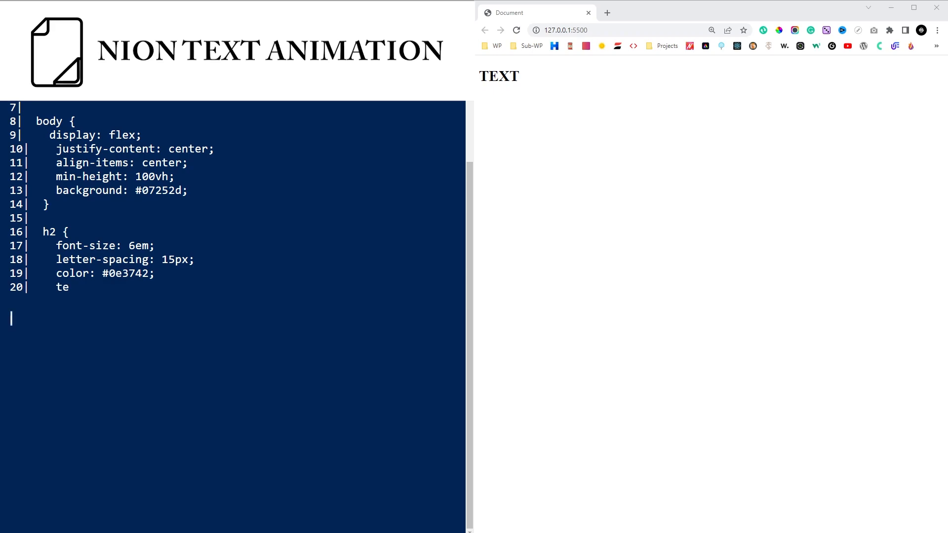
pyautogui.write('xt-transform: u')
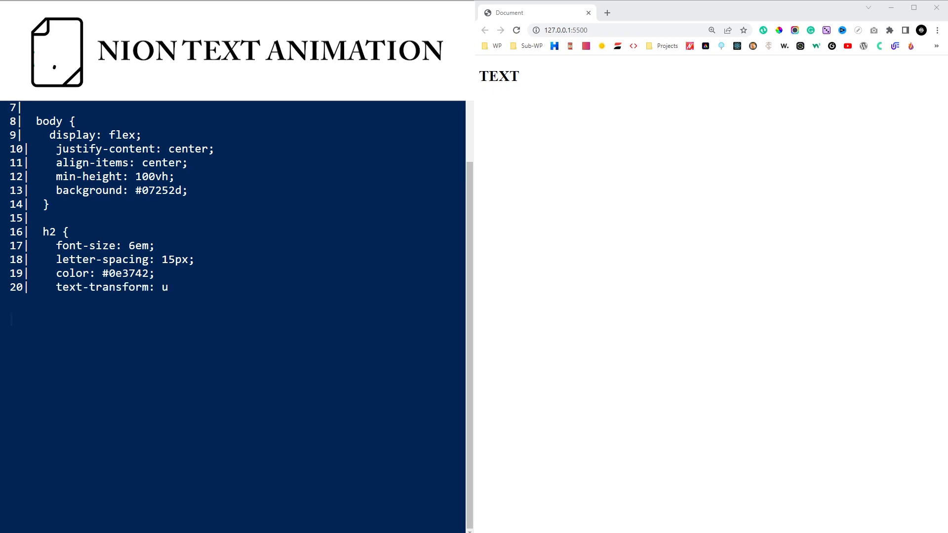
pyautogui.write('ppercase;')
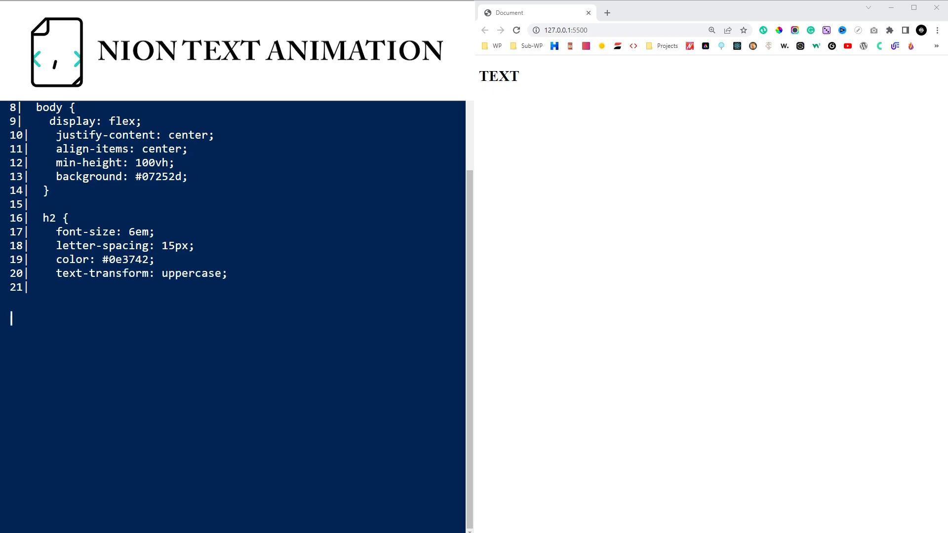
pyautogui.write('text-align: c')
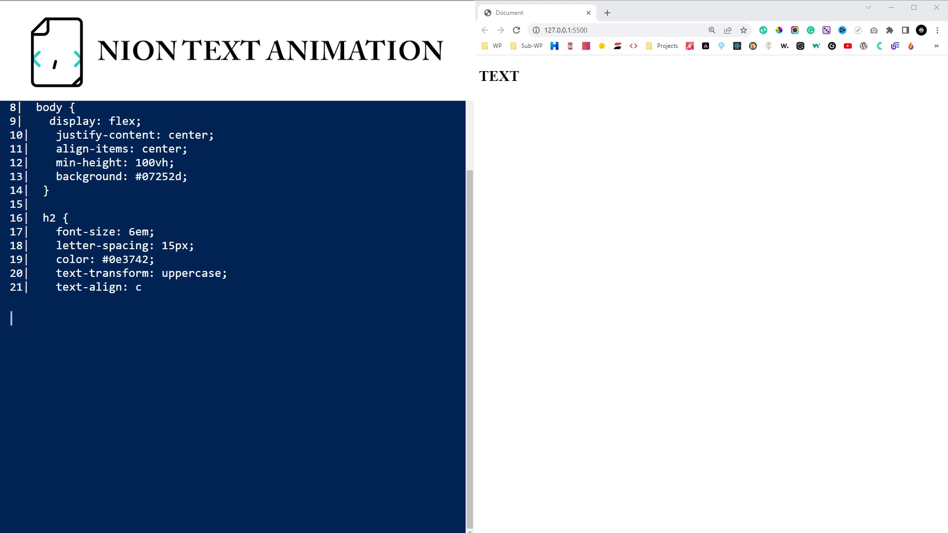
pyautogui.write('enter;')
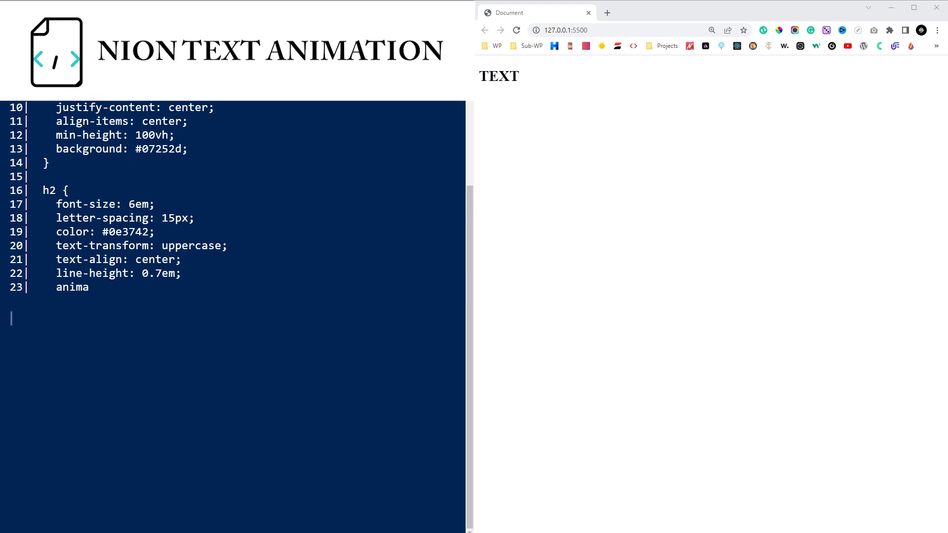
pyautogui.write('tion: animate 5')
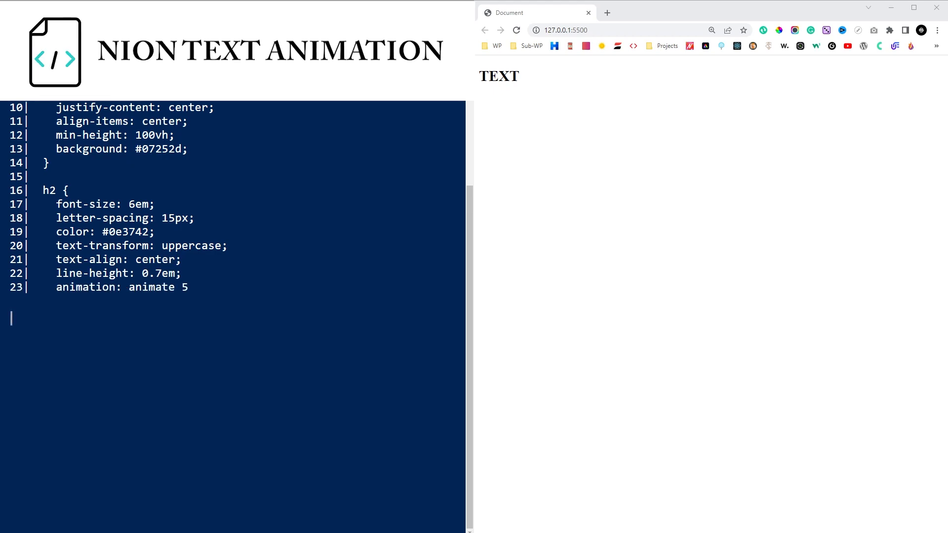
pyautogui.write('s linear infinite;')
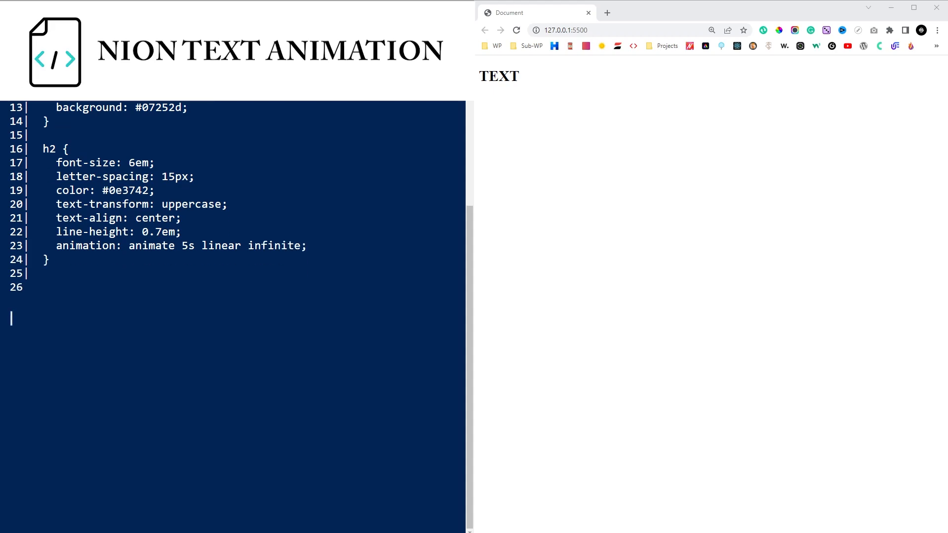
pyautogui.write('@keyframes animate {')
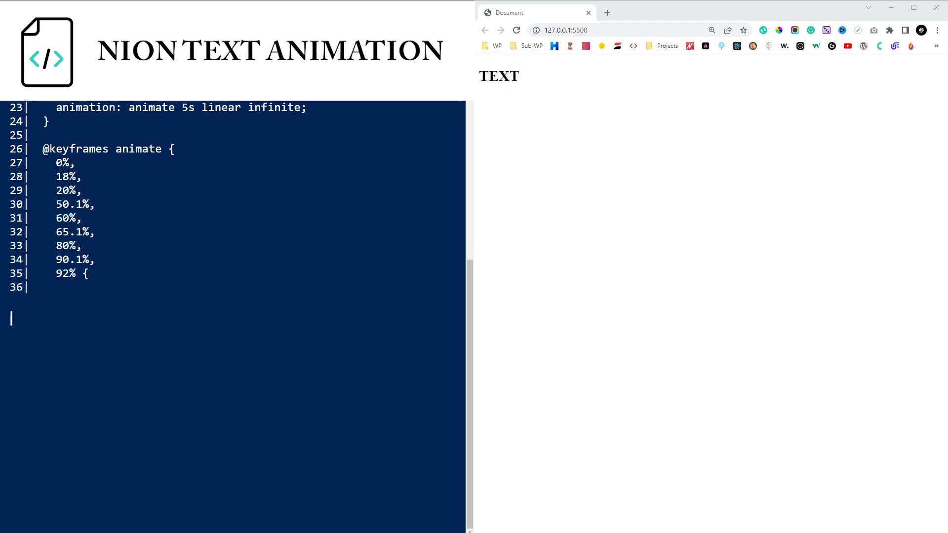
pyautogui.write('color: #0e3742;')
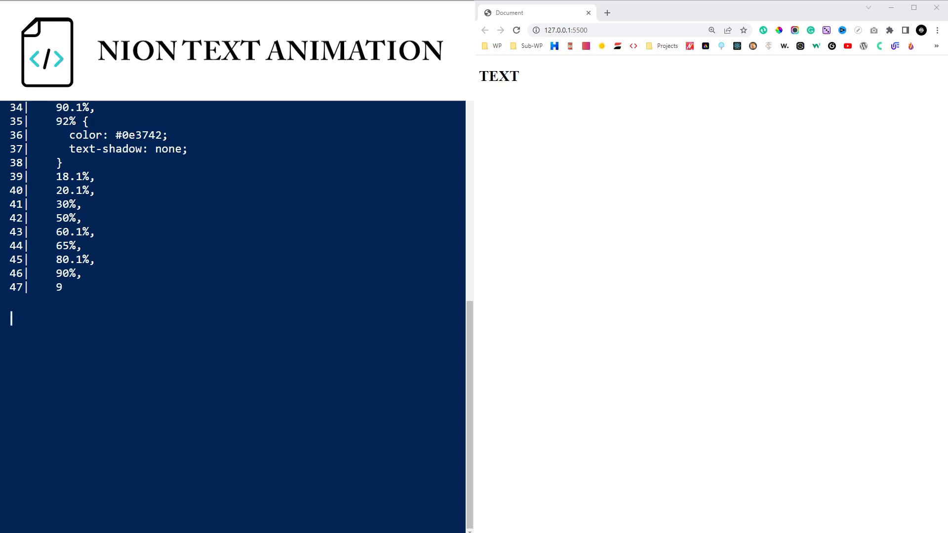
pyautogui.write('2.1%,')
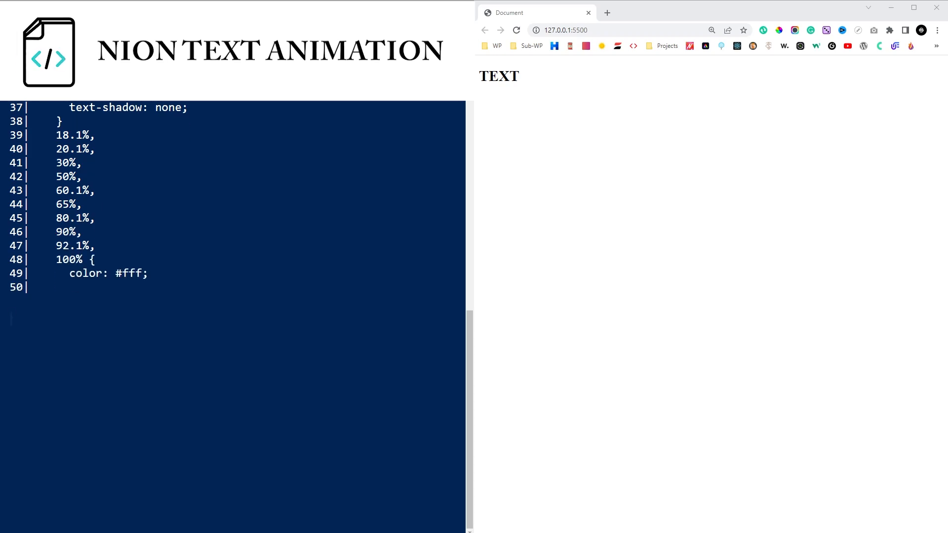
pyautogui.write('text-shadow: 0 0 10px #03bcf4, 0 0 40px #03b')
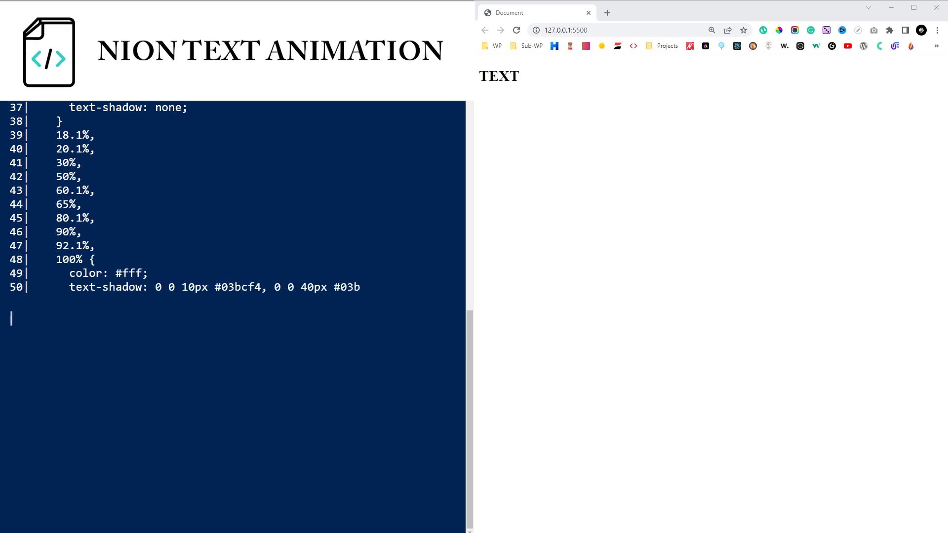